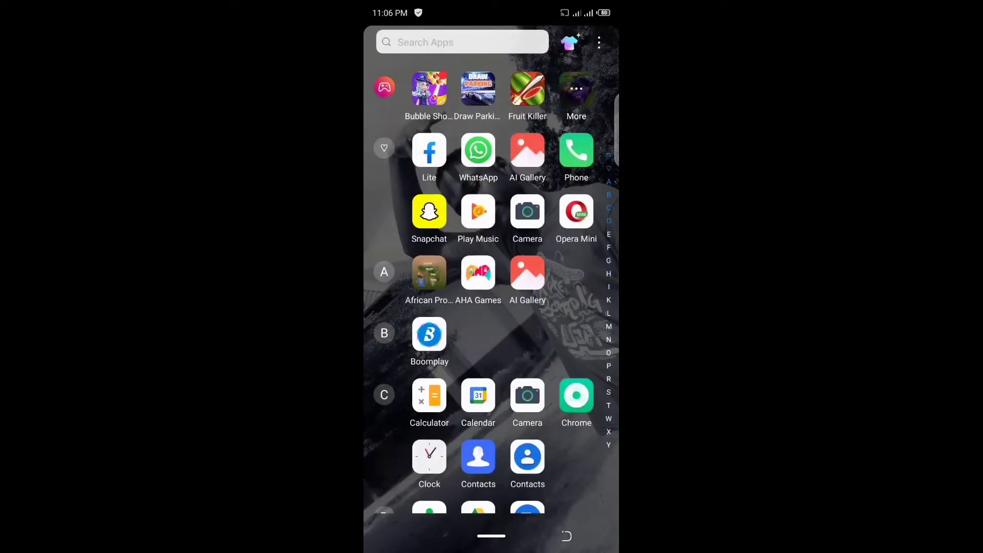
# - Scroll the app drawer to Gboard and launch it into its Settings screen
pyautogui.scroll(-3)
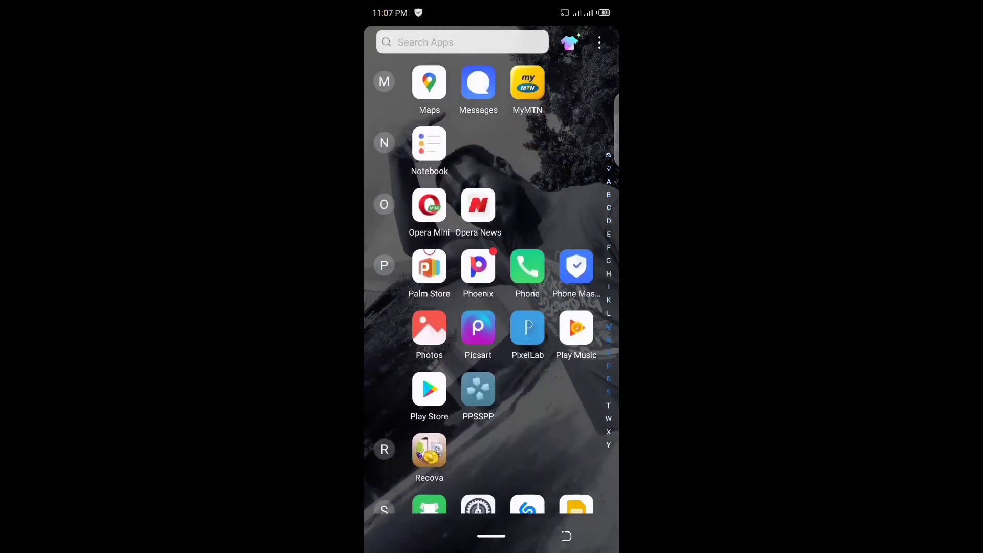
pyautogui.scroll(-3)
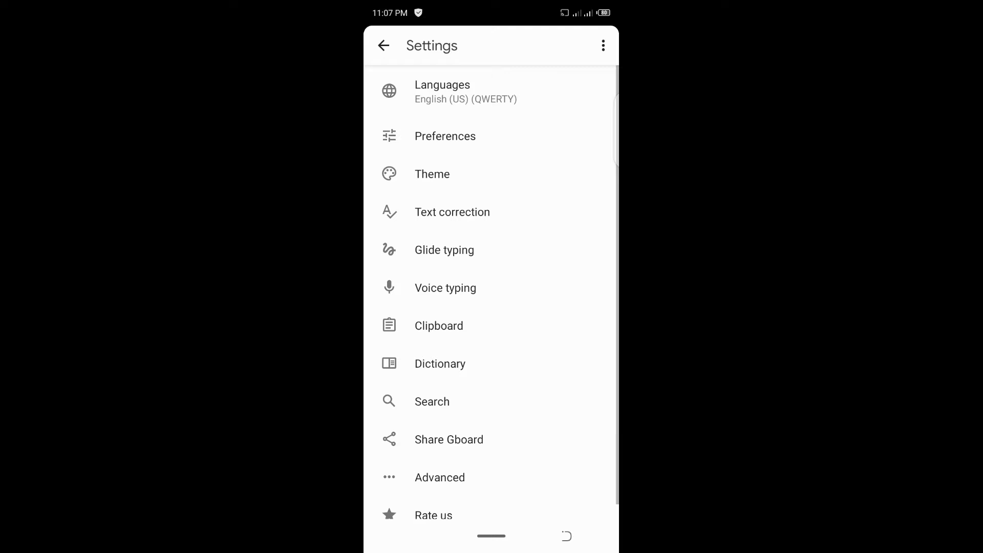
# - In Languages, search 'engl' and add English (Nigeria) QWERTY beside English (US)
pyautogui.click(442, 91)
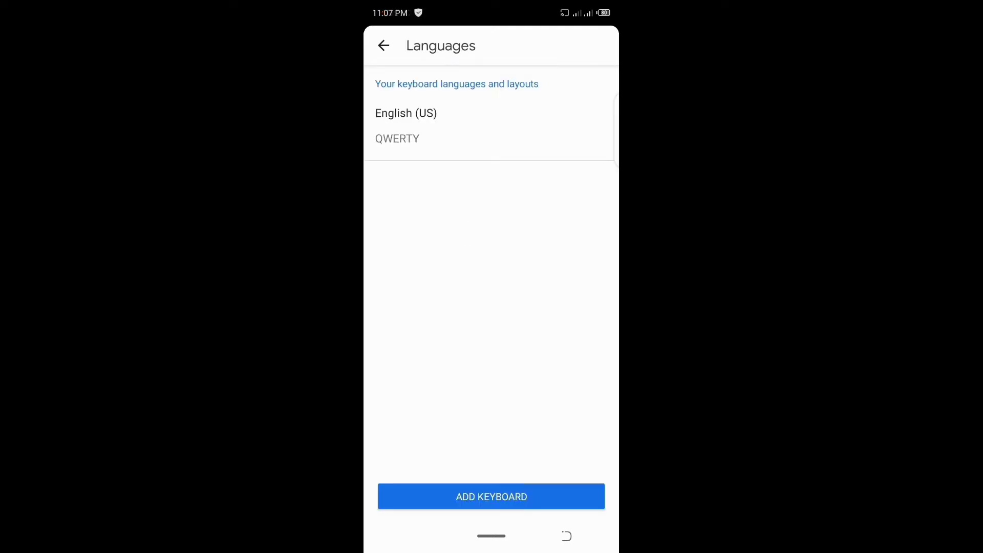
pyautogui.click(490, 497)
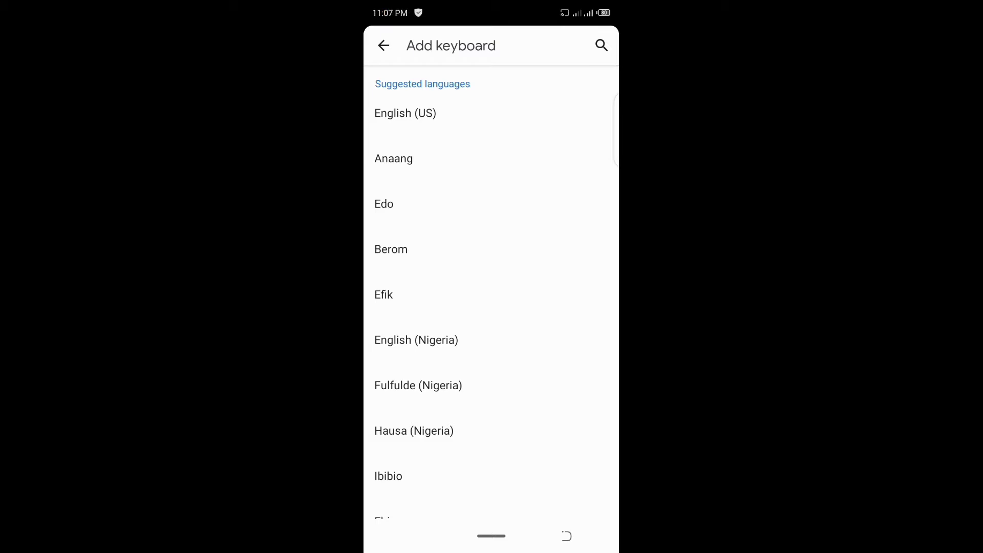
pyautogui.click(600, 45)
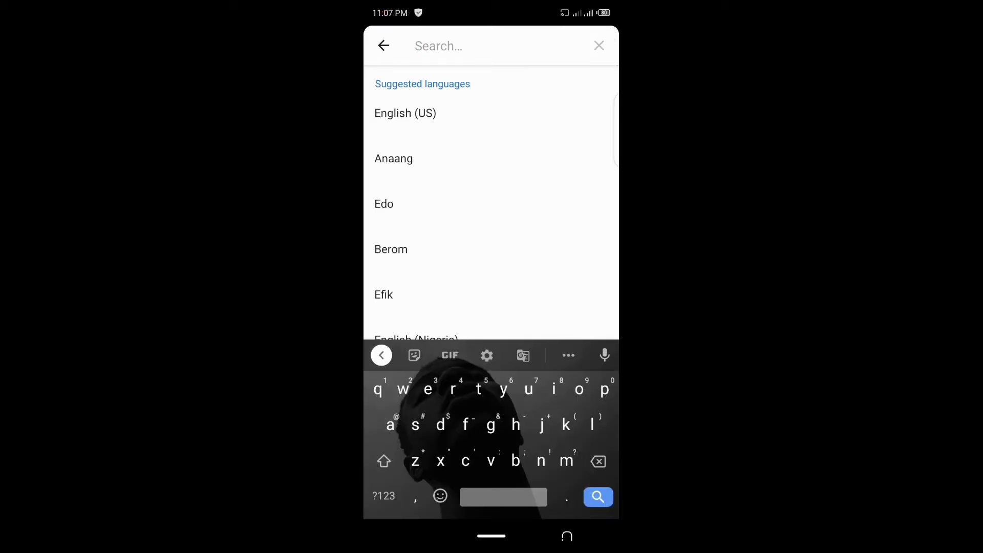
pyautogui.write('engl')
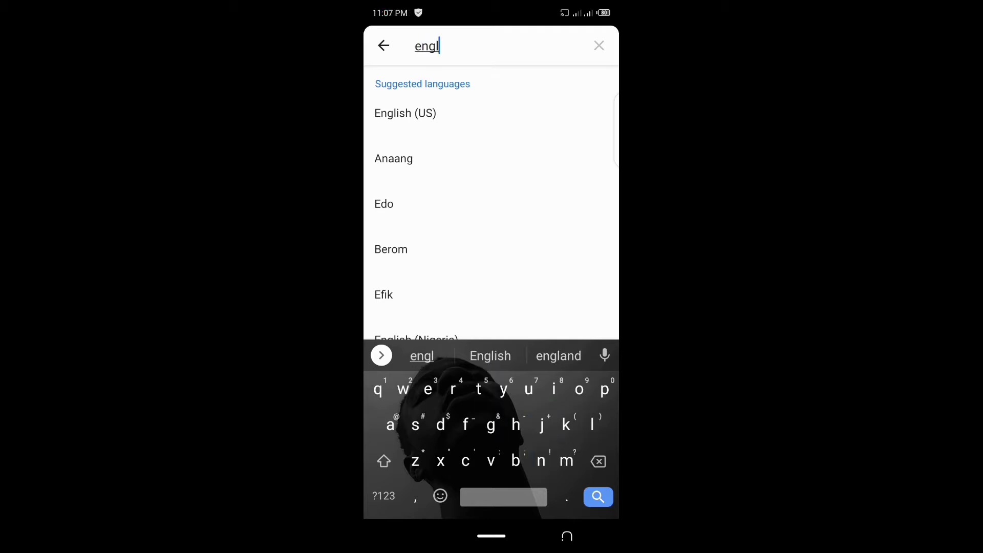
pyautogui.click(490, 356)
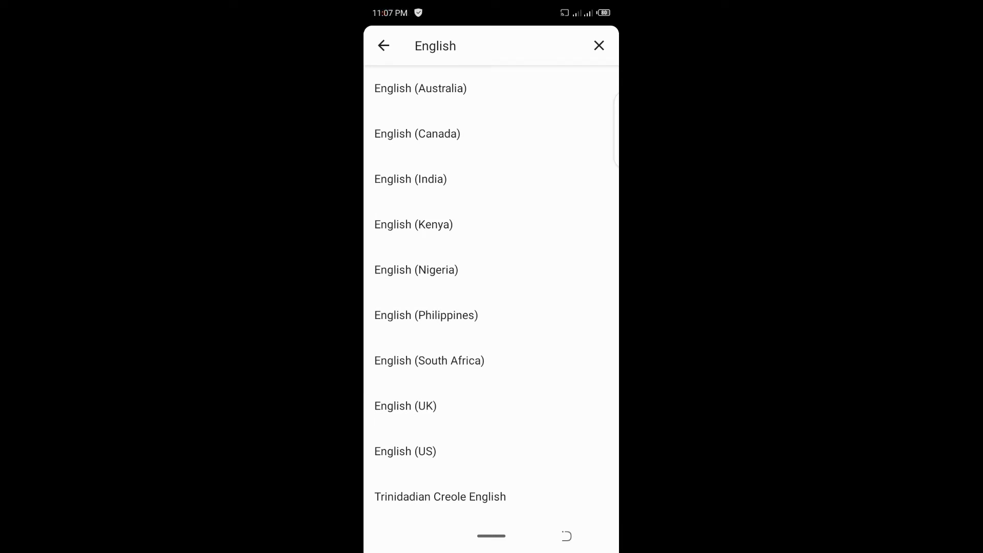
pyautogui.click(415, 269)
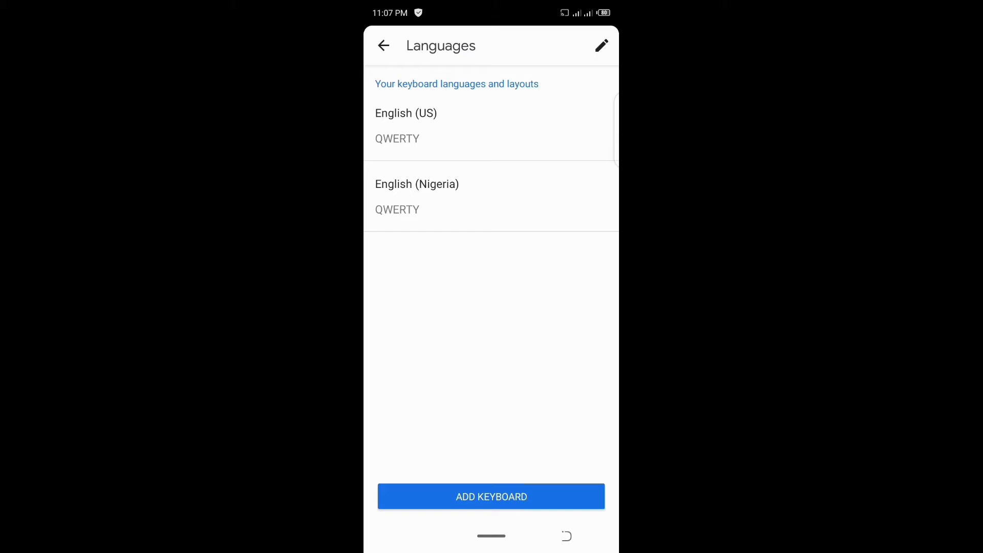
# - Search 'igb' and add Igbo with the QWERTY (Ñ) layout and Multilingual typing on
pyautogui.click(491, 496)
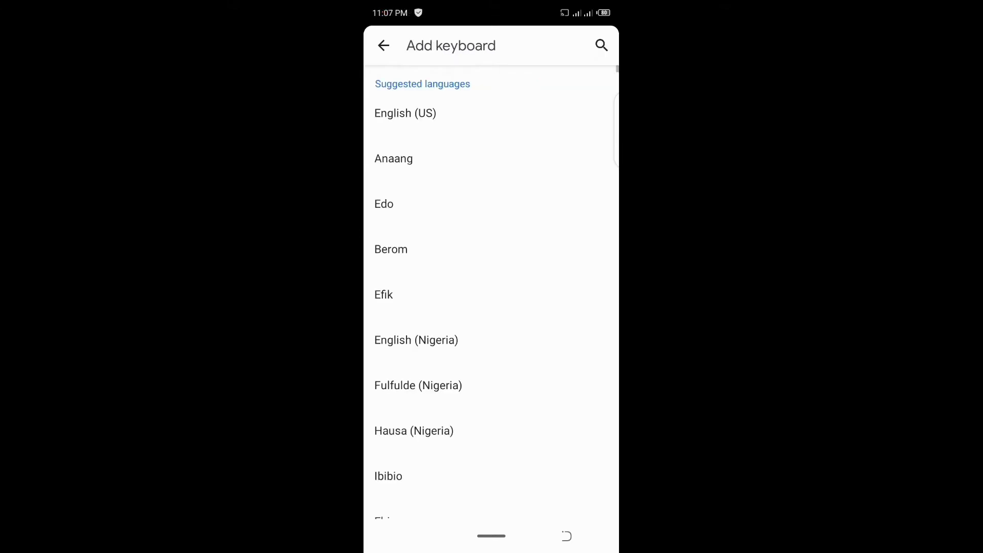
pyautogui.click(600, 45)
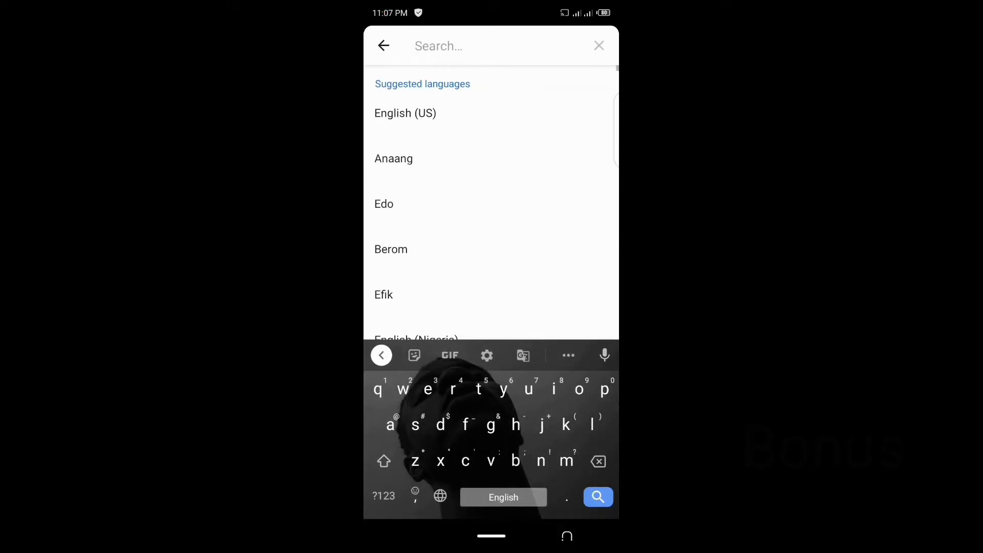
pyautogui.write('igb')
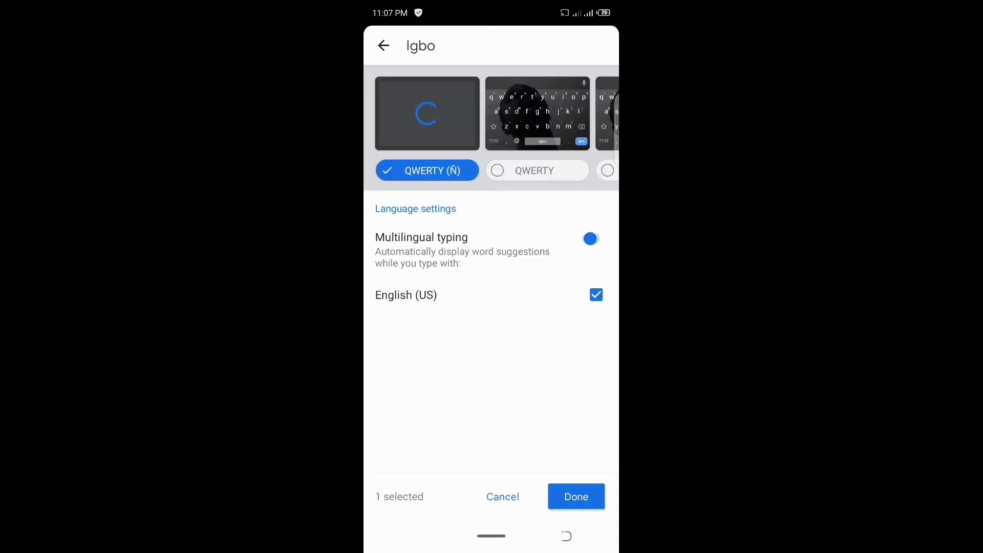
pyautogui.click(590, 238)
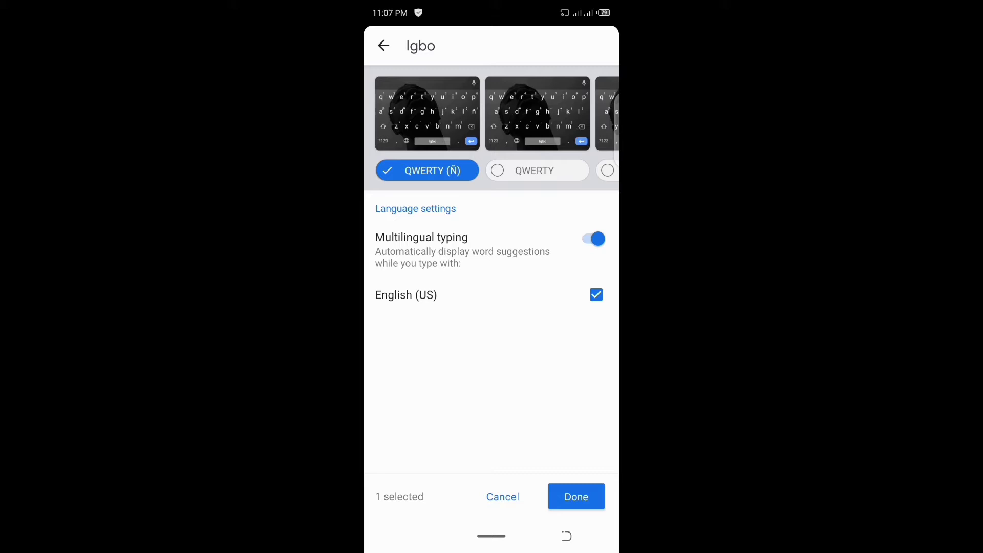
pyautogui.click(574, 496)
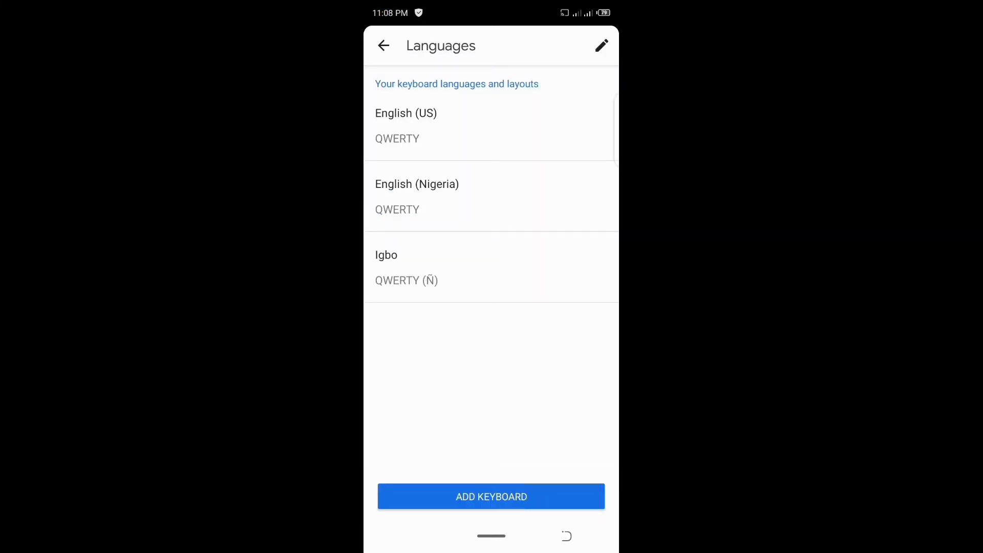
# - Open the new Igbo entry and start an empty language search
pyautogui.click(386, 255)
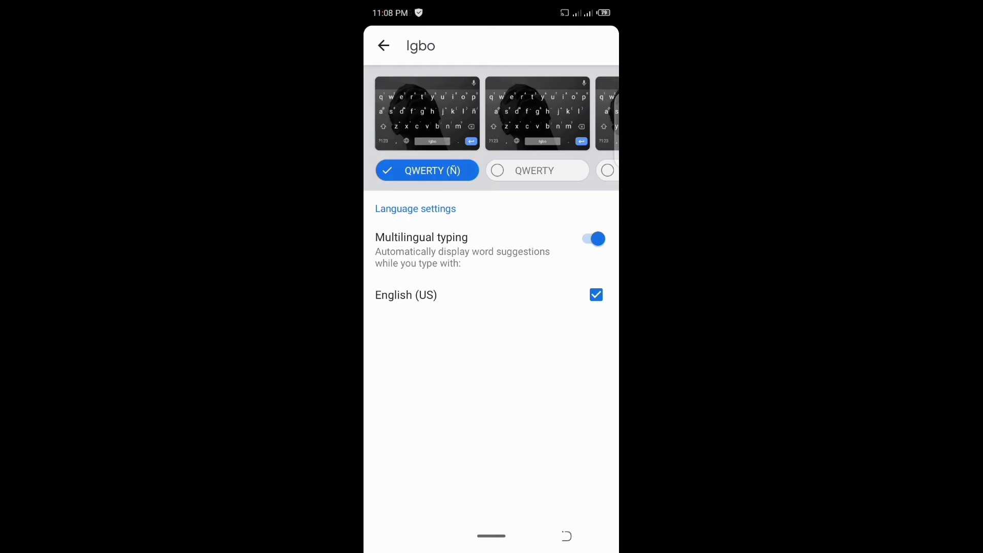
pyautogui.click(591, 238)
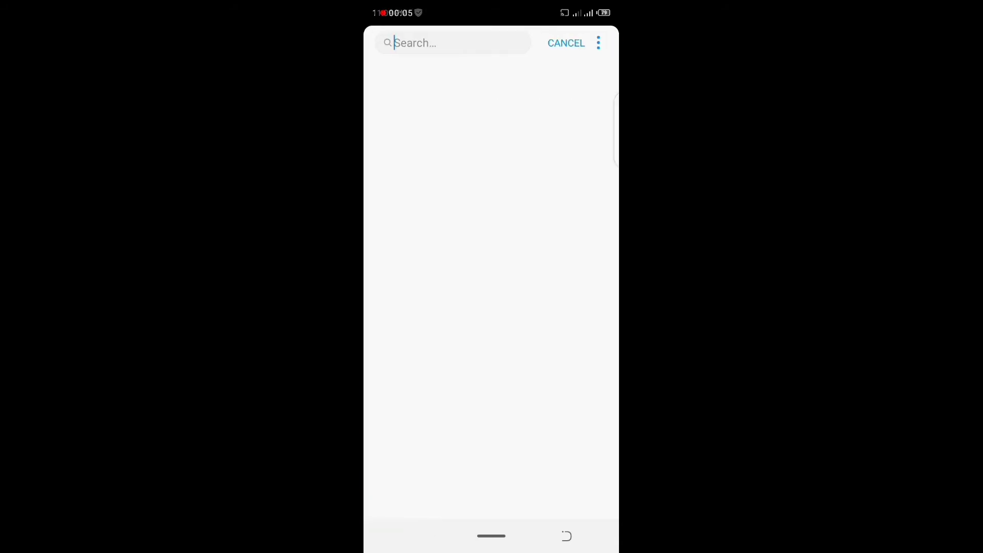
# - Search Settings for 'keyboard', check Gboard under Virtual keyboard, then return to the app drawer
pyautogui.click(451, 43)
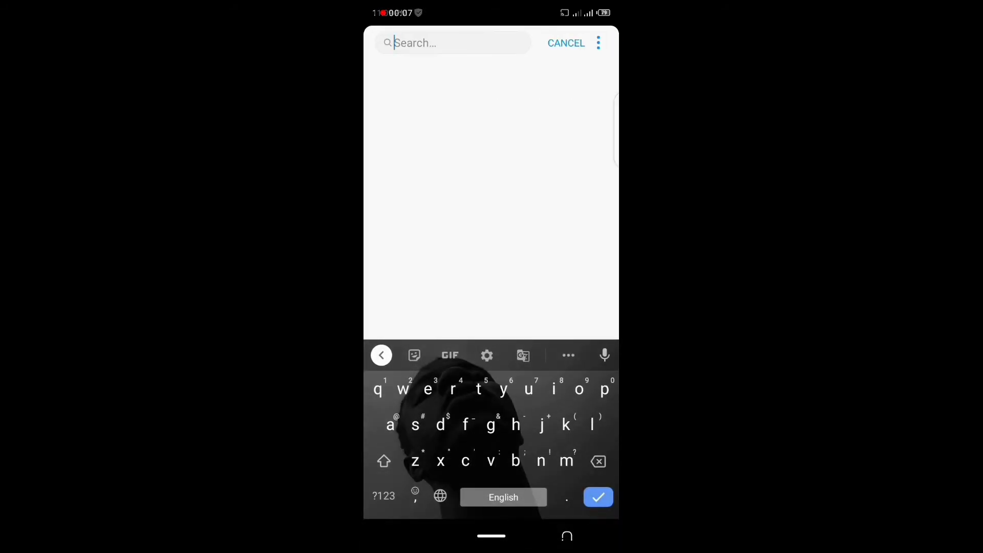
pyautogui.write('keyb')
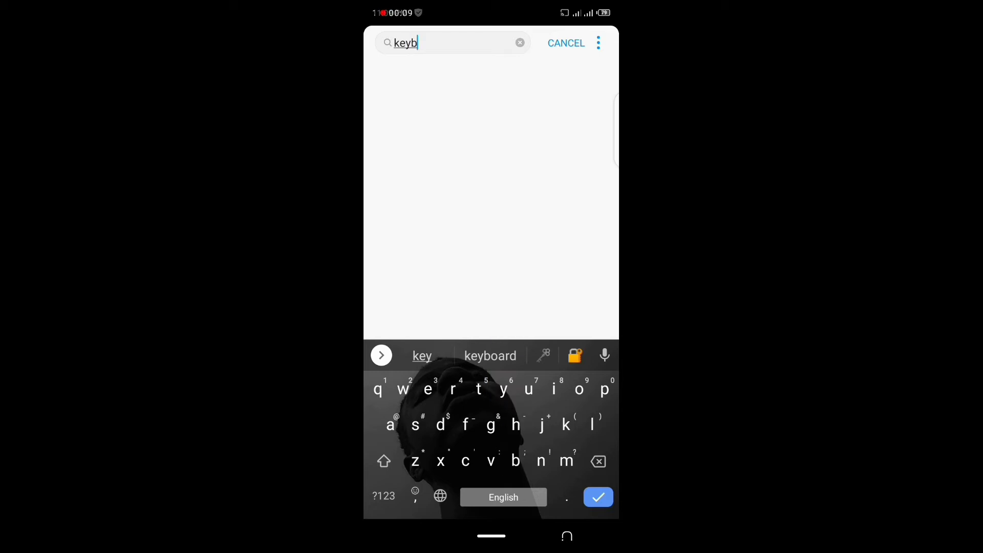
pyautogui.click(490, 356)
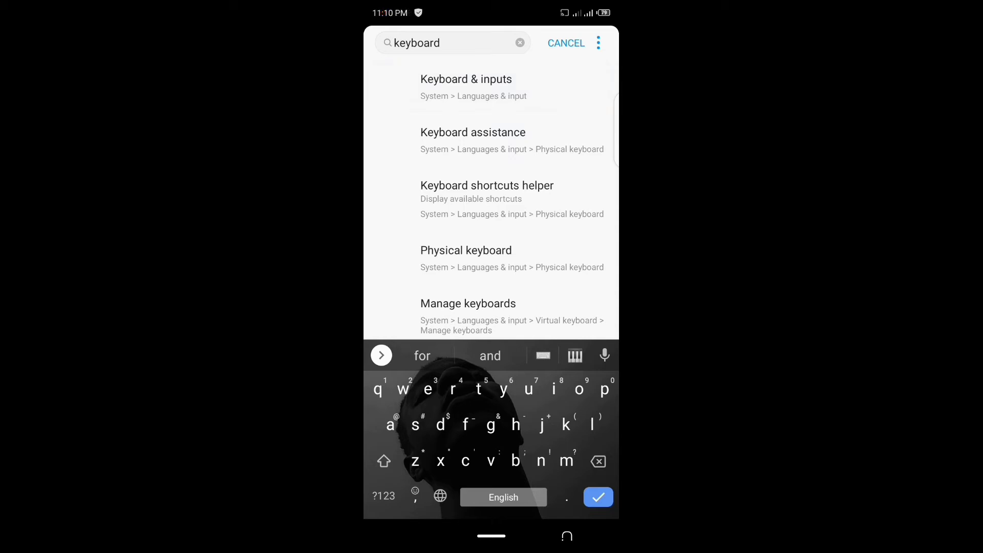
pyautogui.click(467, 79)
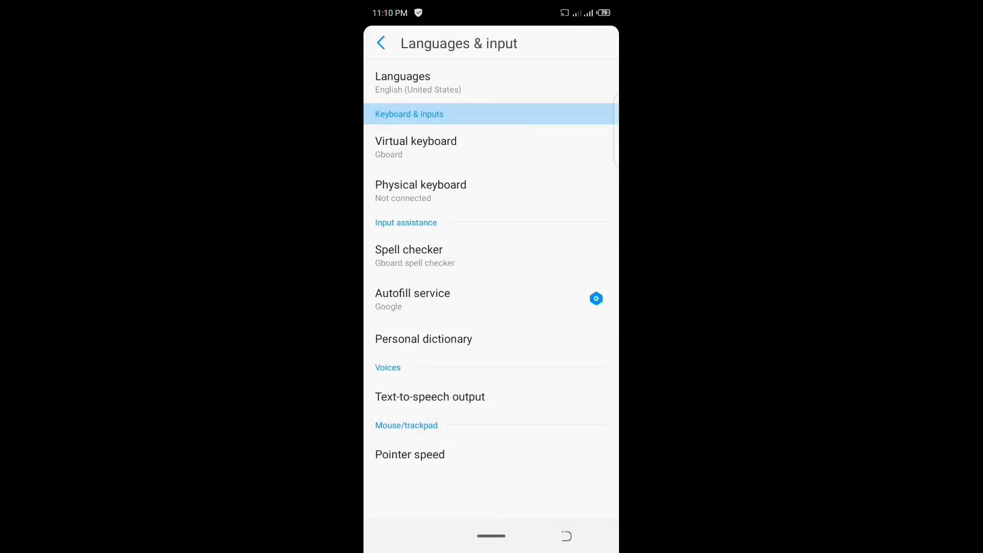
pyautogui.click(416, 147)
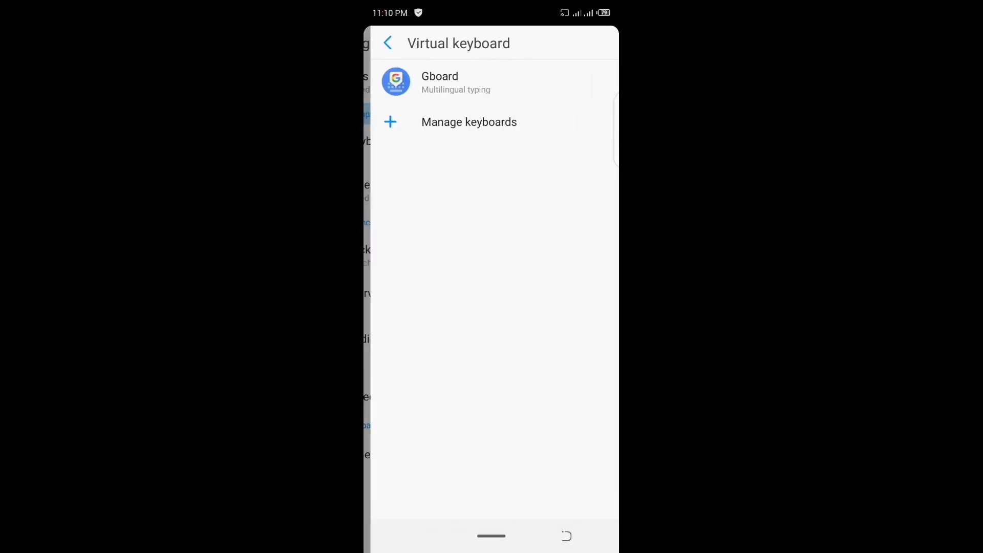
pyautogui.click(387, 43)
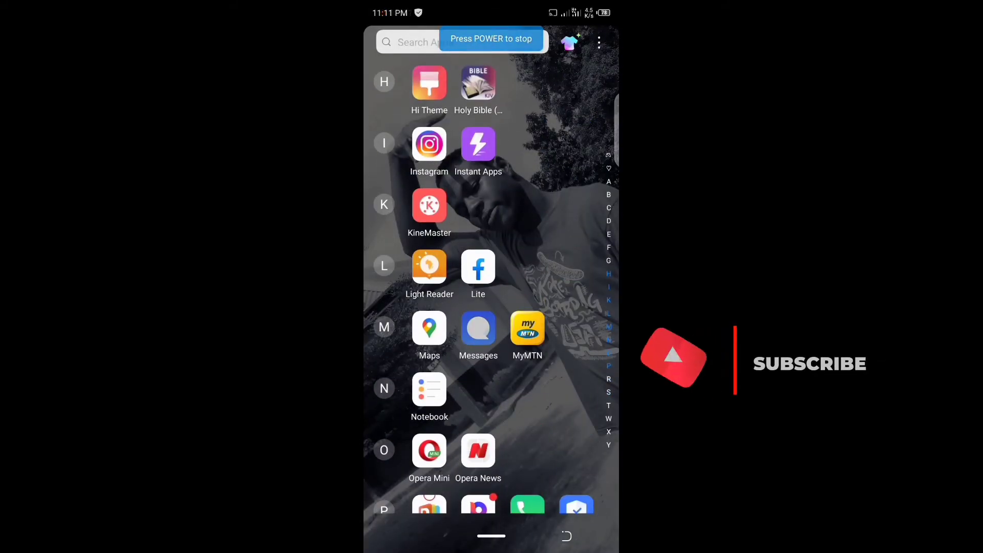
# - Launch Messages past the app lock and open the Mummy conversation with the 'Not sent' message
pyautogui.click(478, 336)
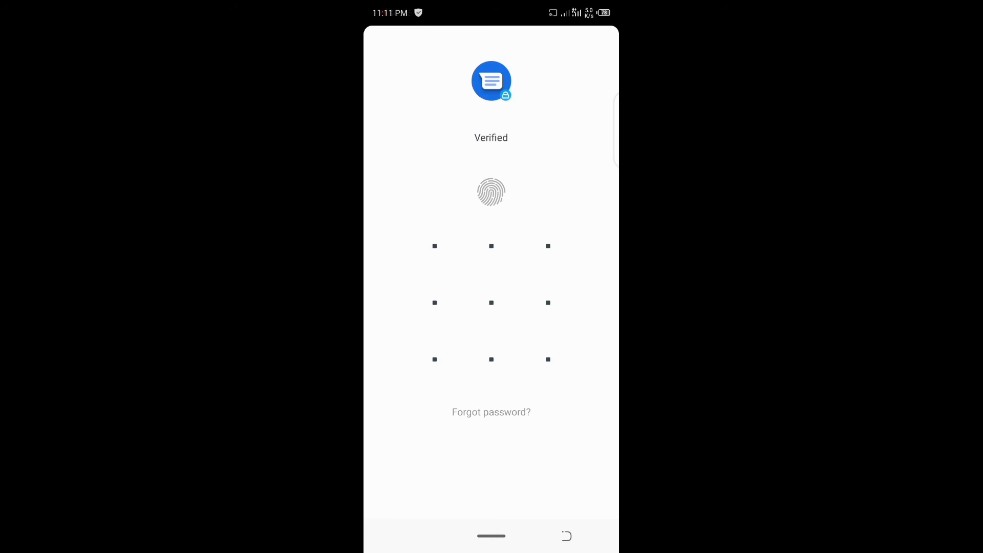
pyautogui.click(490, 192)
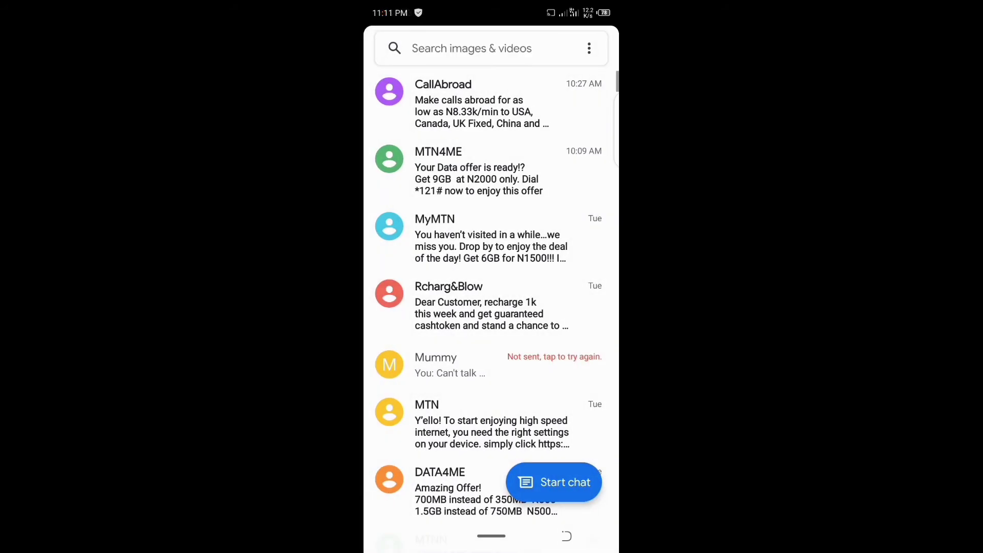
pyautogui.click(553, 482)
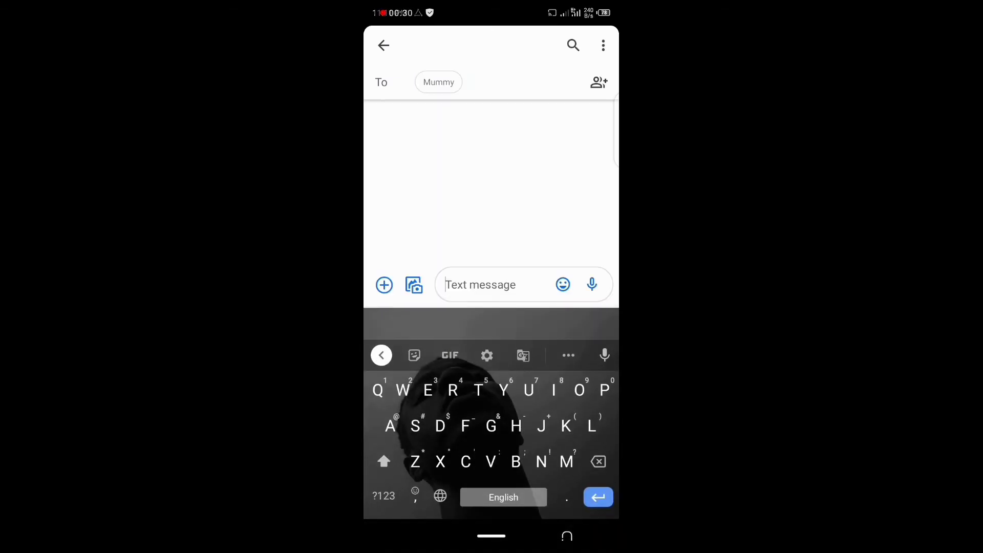
# - Type 'Thanks guys', switch to EN • IG, type '₦500', then clear the draft
pyautogui.write('Thanks guys')
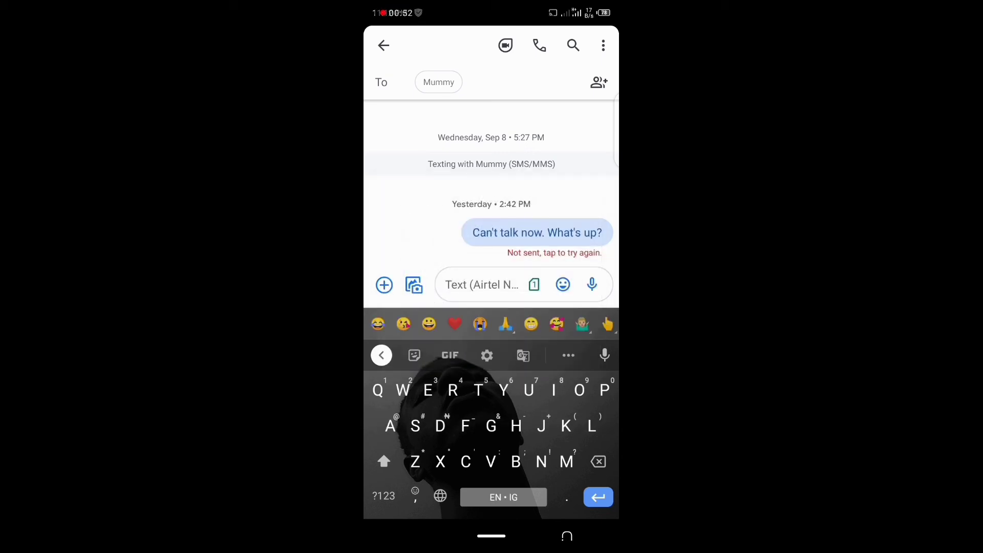
pyautogui.write('₦')
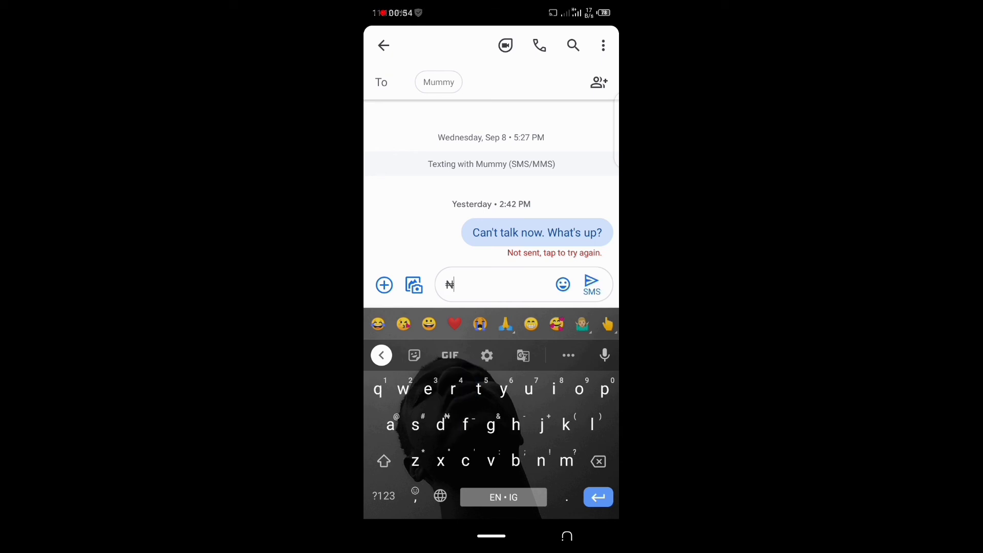
pyautogui.write('5')
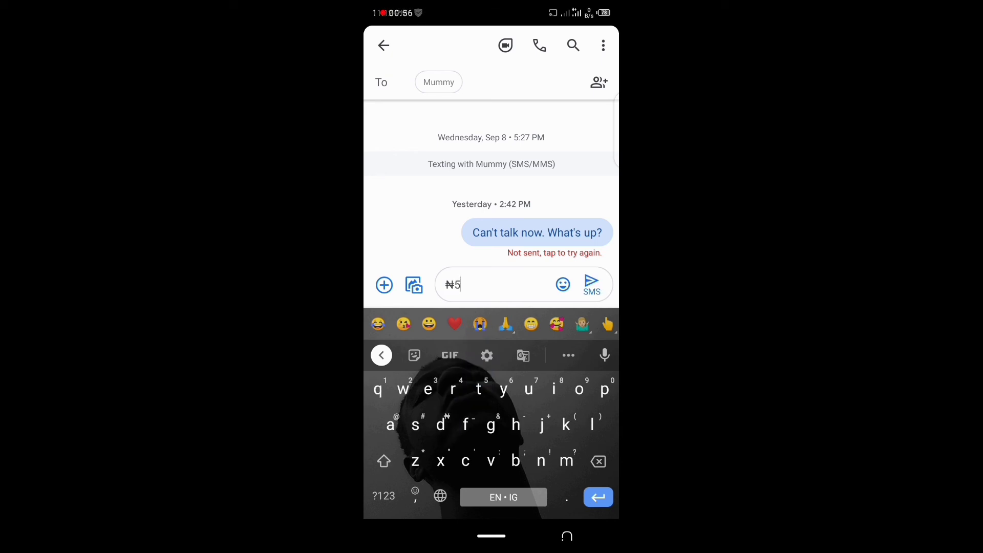
pyautogui.write('00')
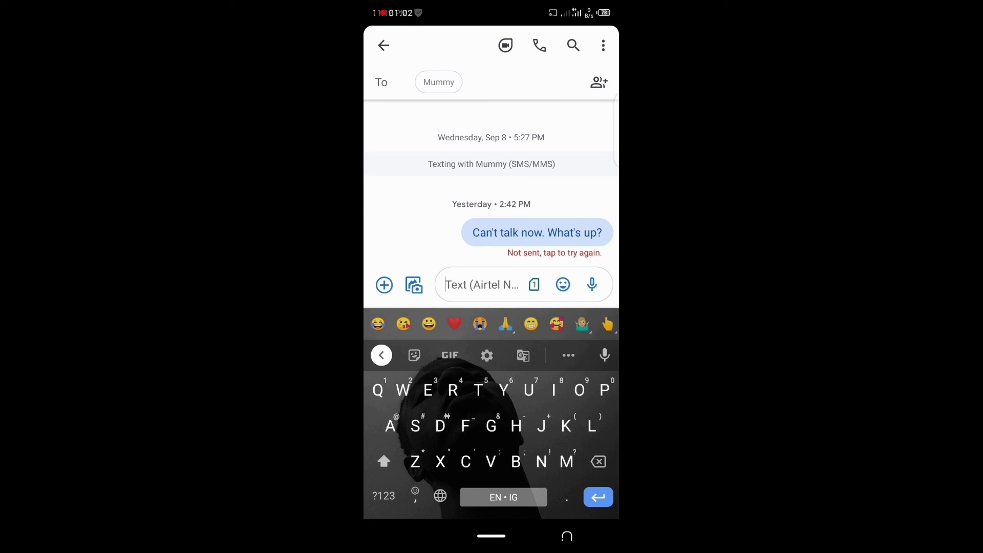
# - Insert a £ sign from the ?123 > =\< symbols page into the message field
pyautogui.click(381, 495)
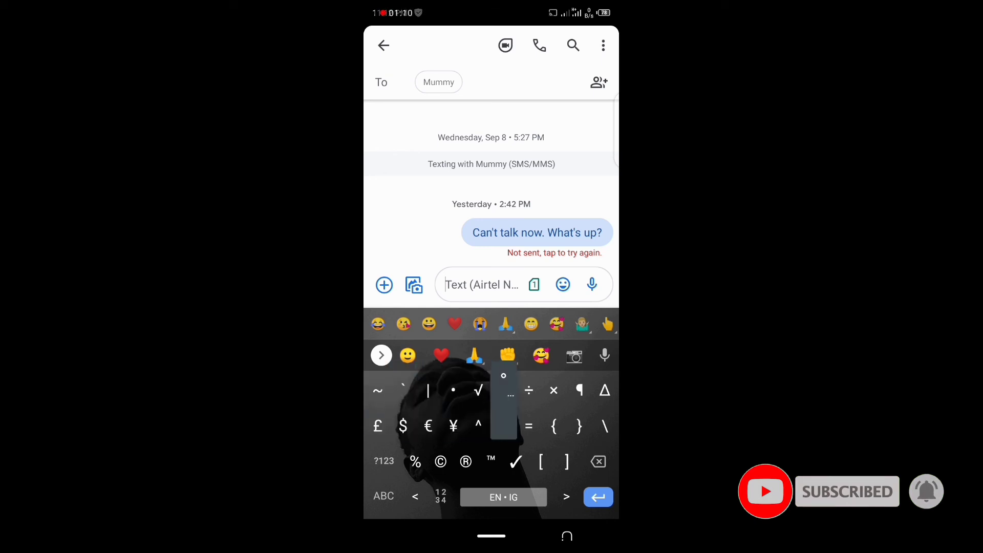
pyautogui.click(378, 426)
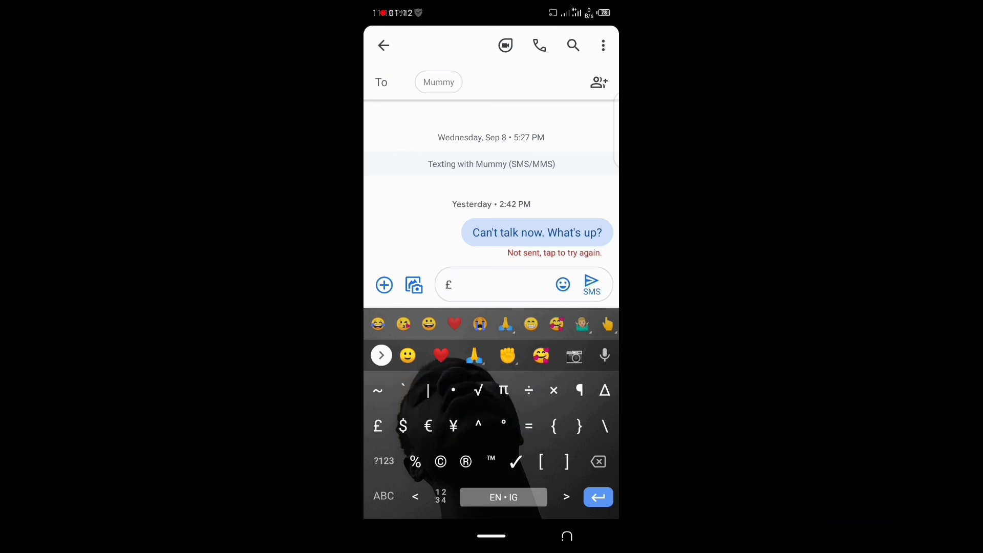